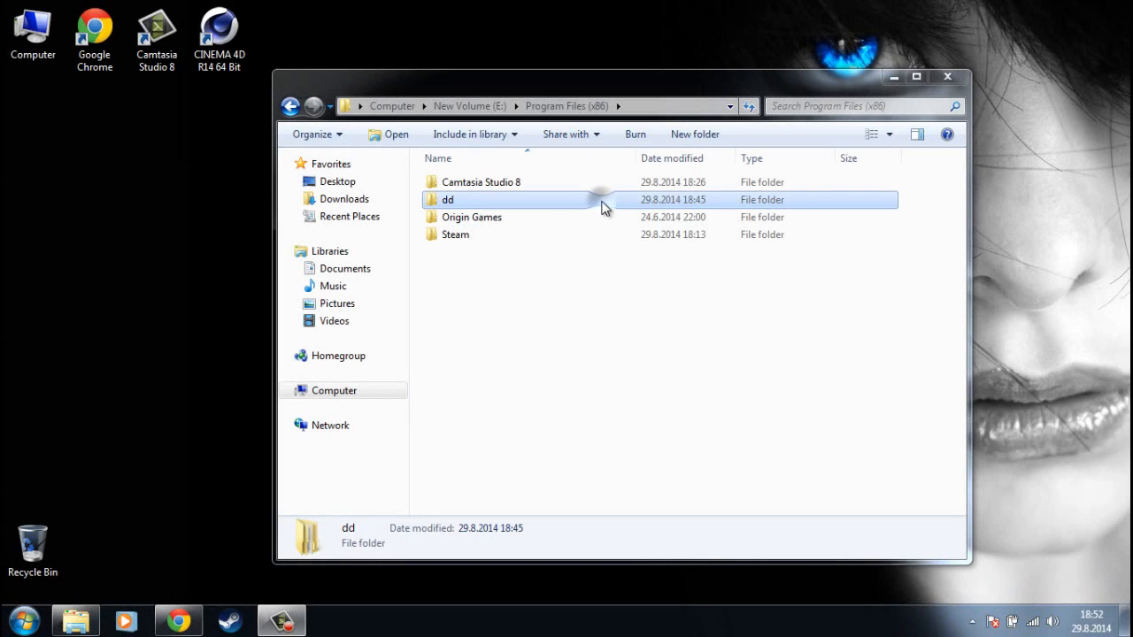
# Try deleting the dd folder with admin permission, then dismiss the Folder Access Denied warning
pyautogui.press('Delete')
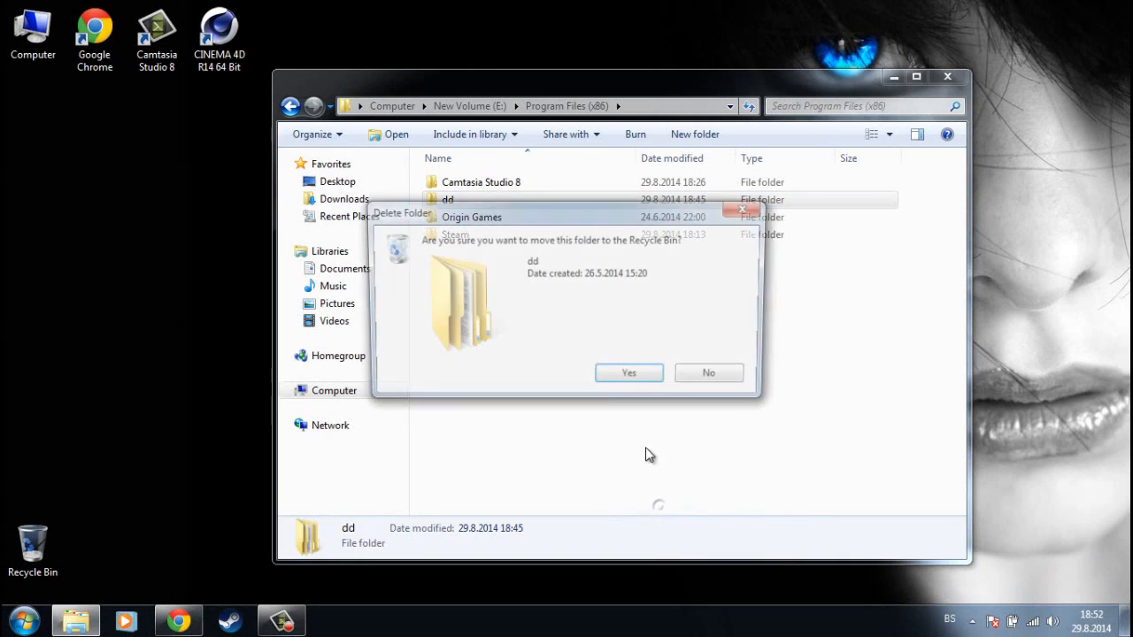
pyautogui.click(628, 372)
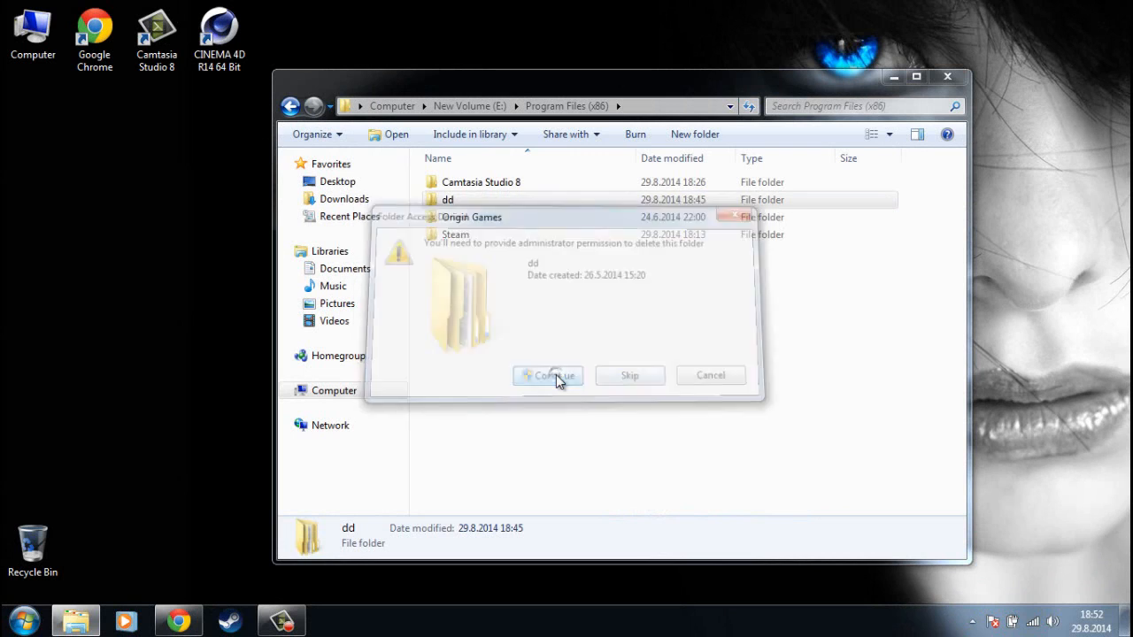
pyautogui.click(548, 375)
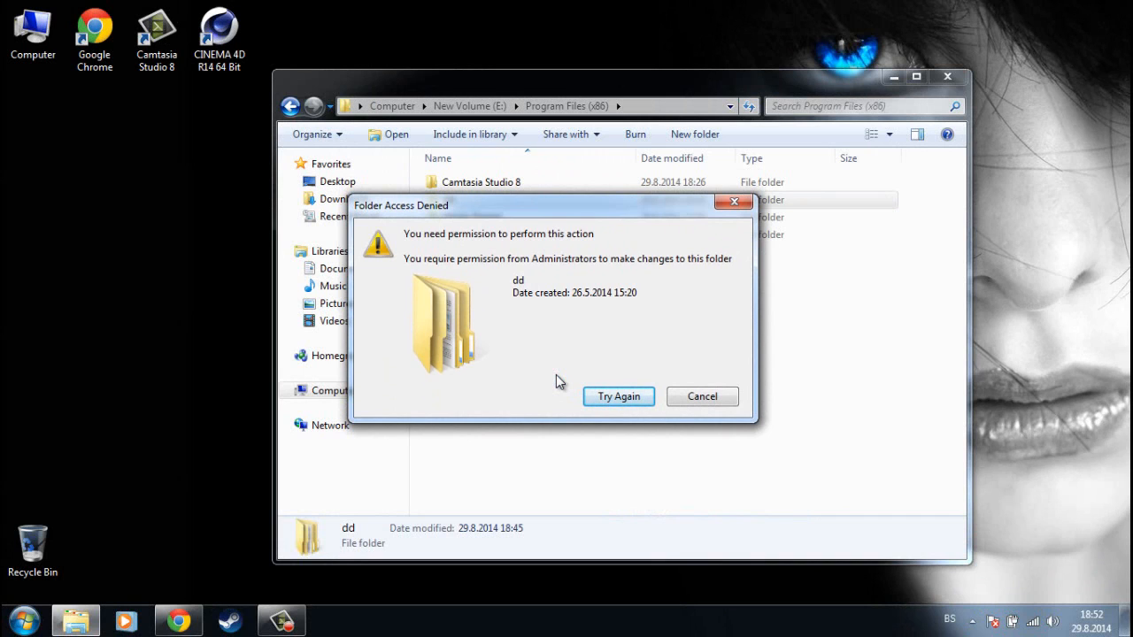
pyautogui.click(701, 396)
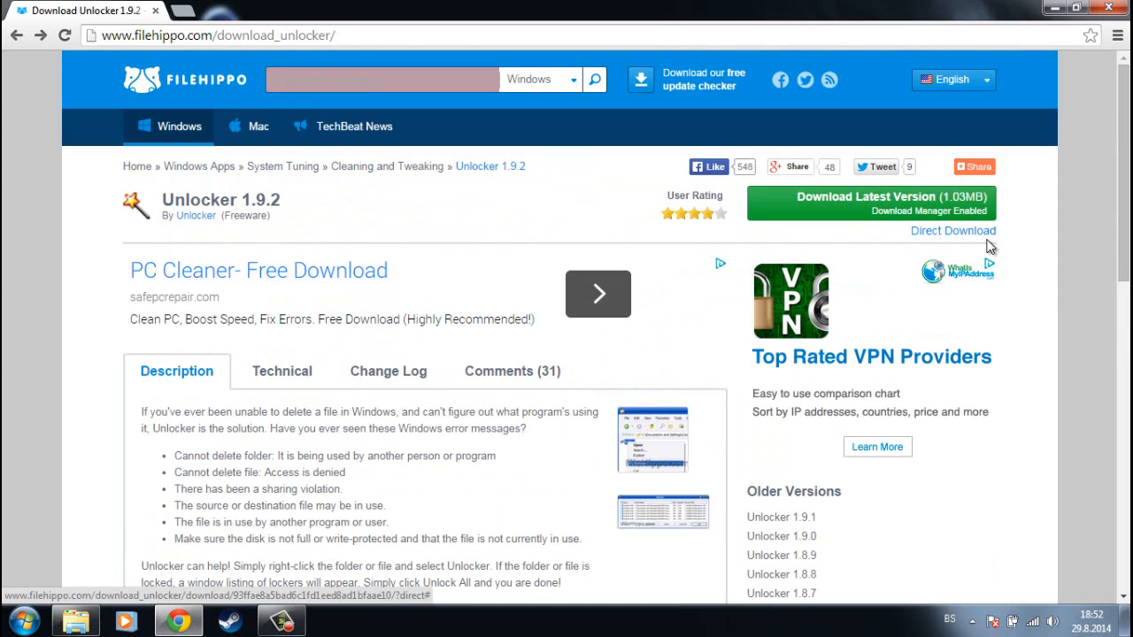
# Direct-download the Unlocker 1.9.2 installer from FileHippo and save it to the Desktop
pyautogui.click(953, 230)
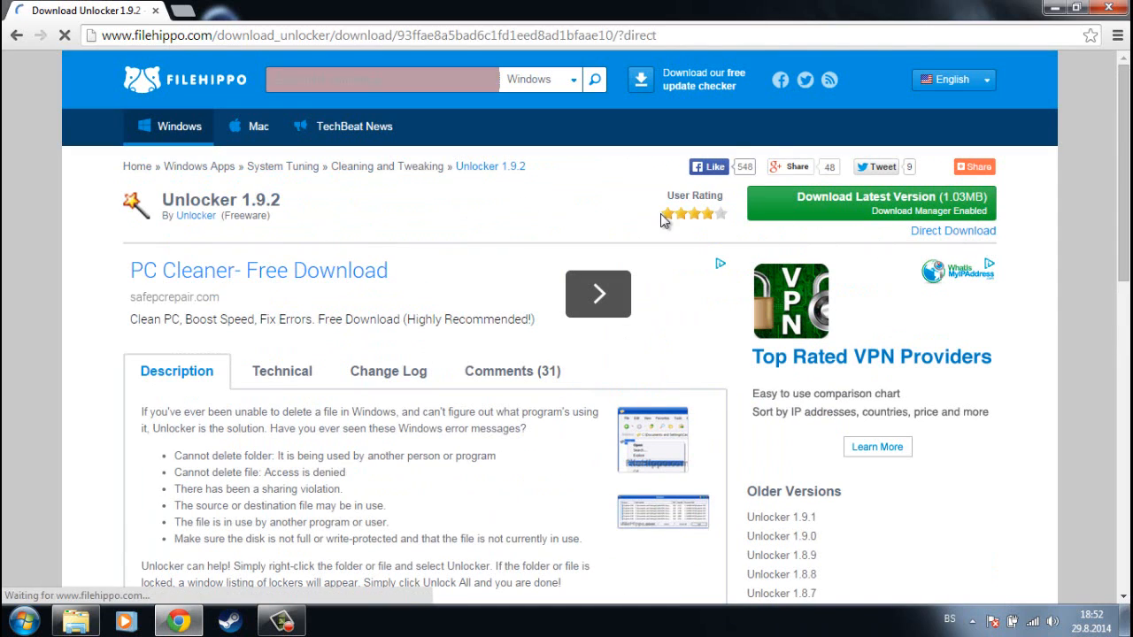
pyautogui.click(870, 203)
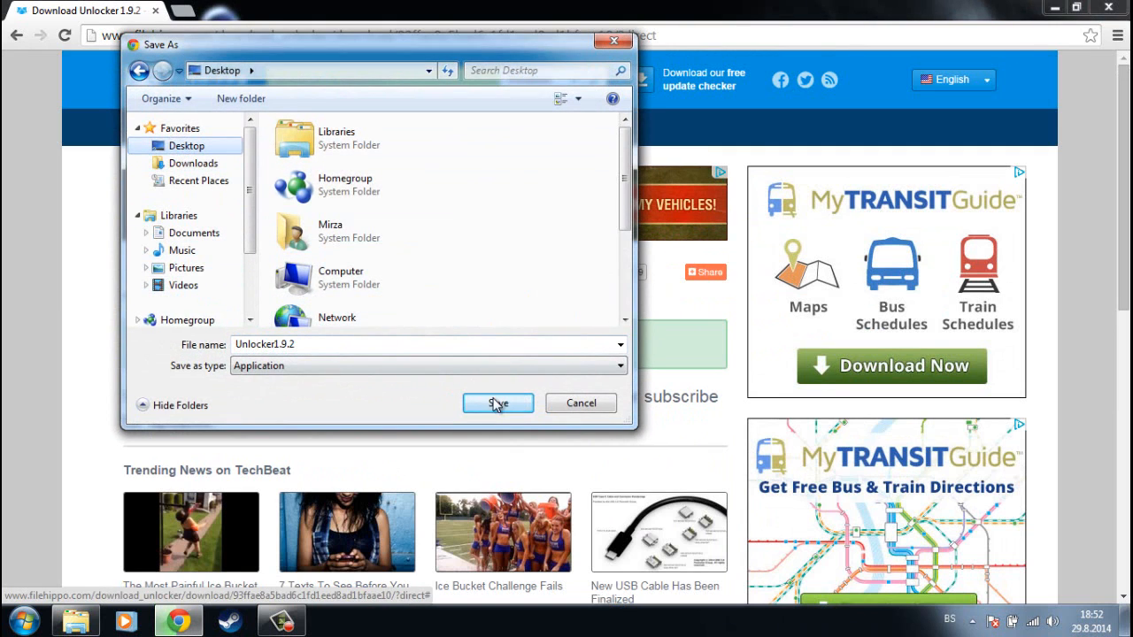
pyautogui.click(497, 403)
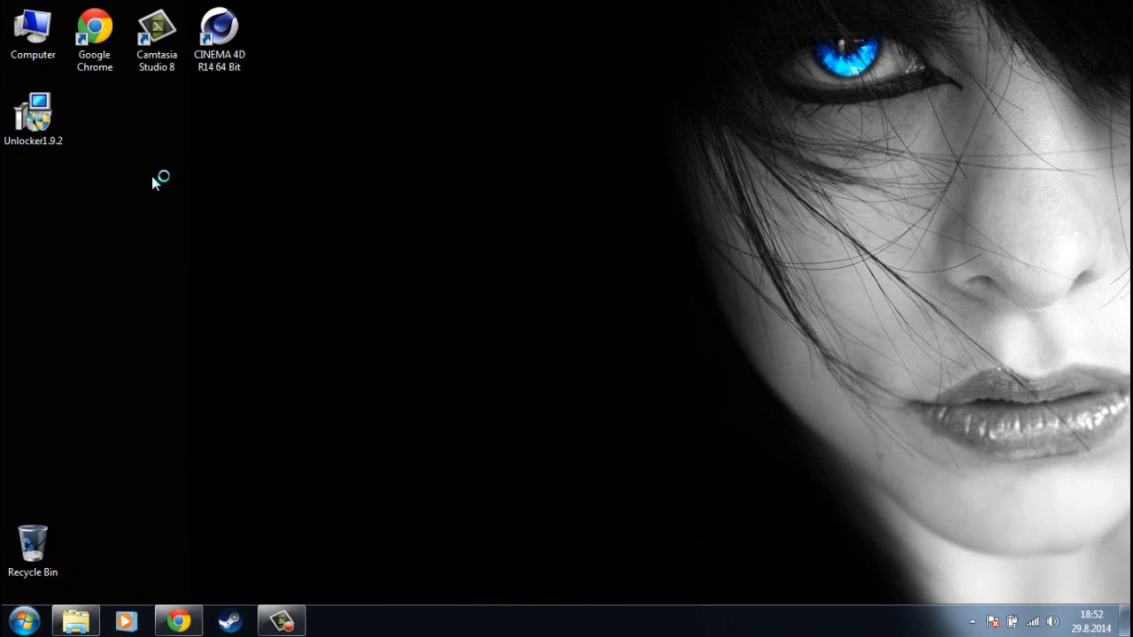
# Install Unlocker 1.9.2 with the Advanced option, finish setup, and drag the installer to the Recycle Bin
pyautogui.doubleClick(33, 113)
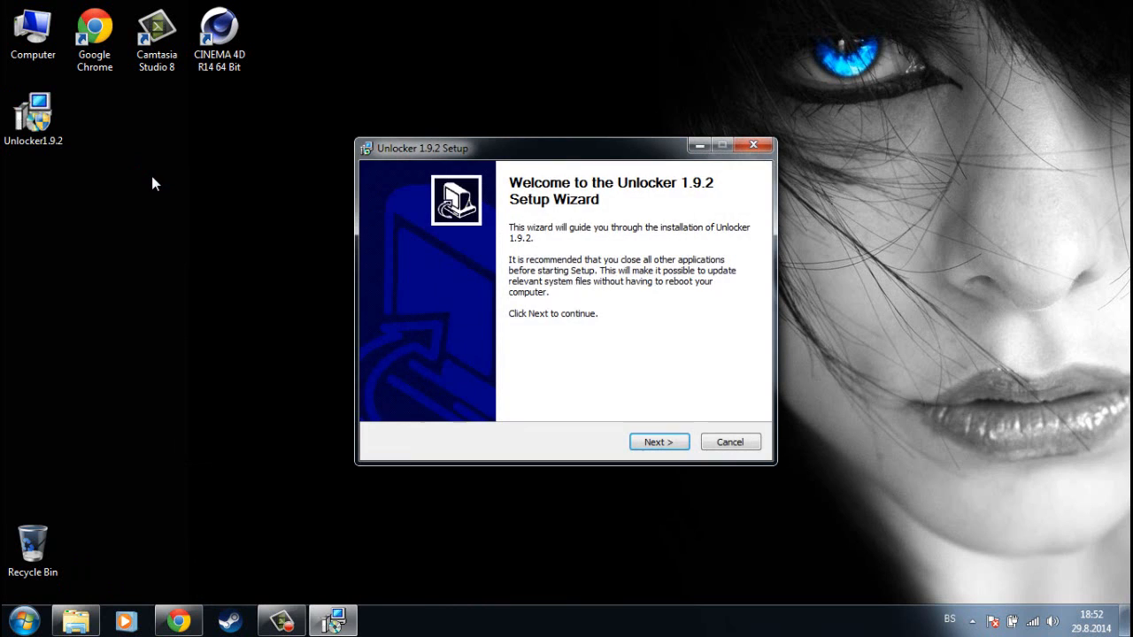
pyautogui.click(658, 442)
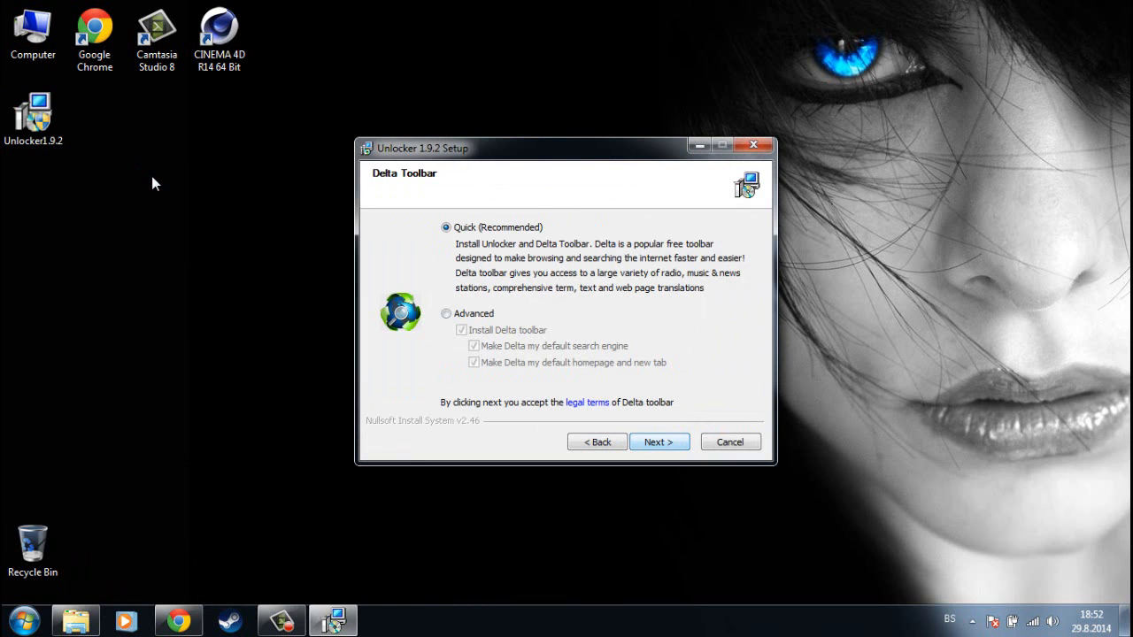
pyautogui.click(446, 313)
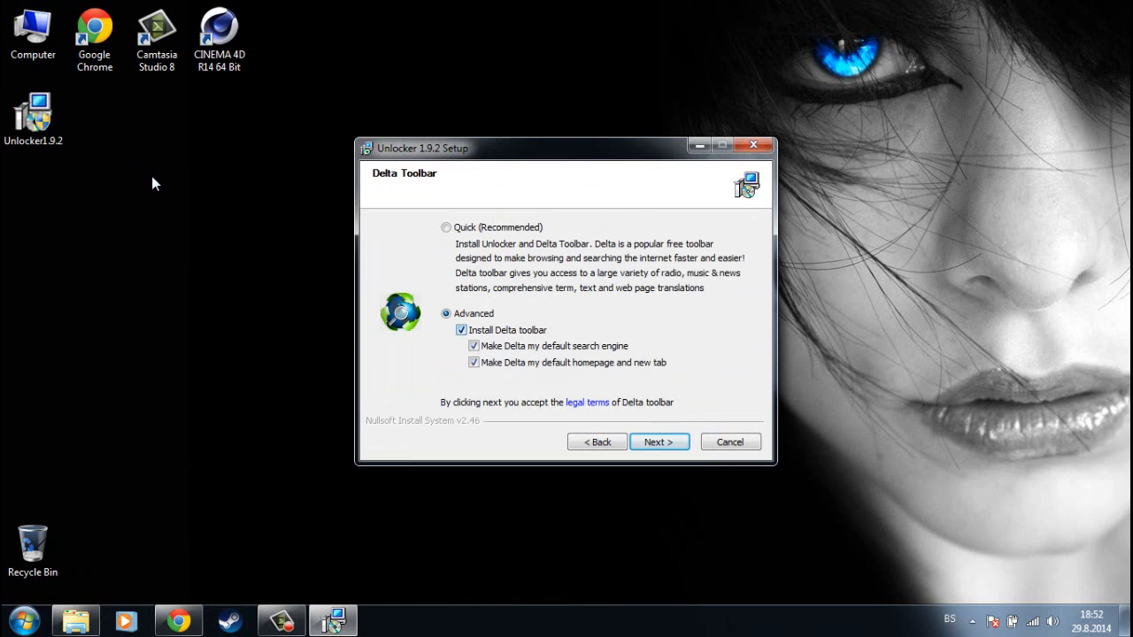
pyautogui.click(658, 442)
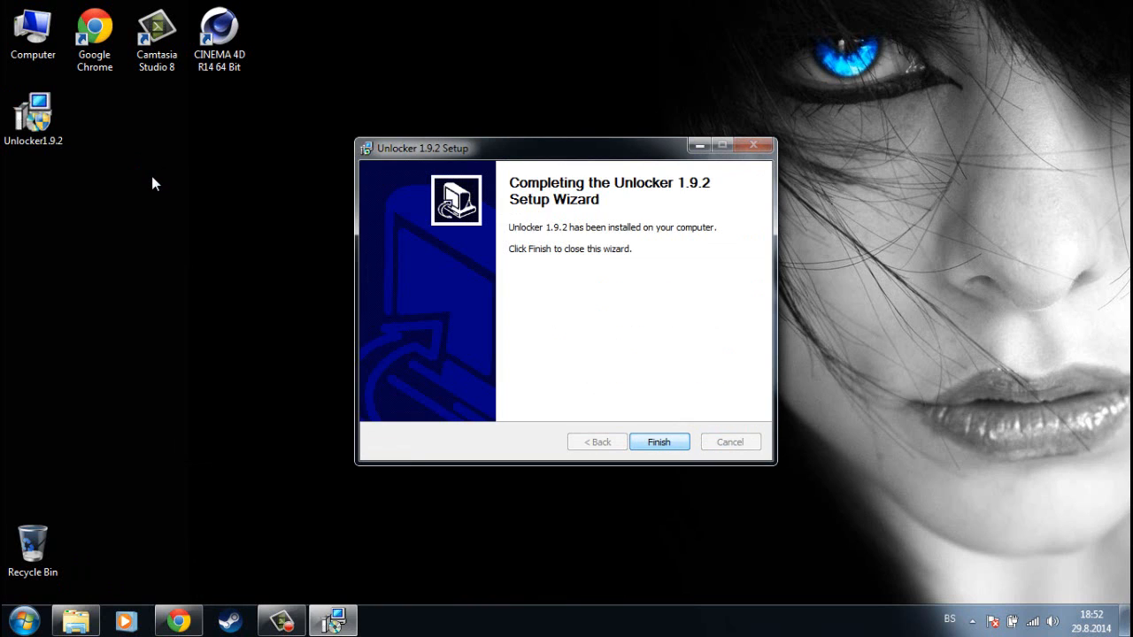
pyautogui.click(658, 441)
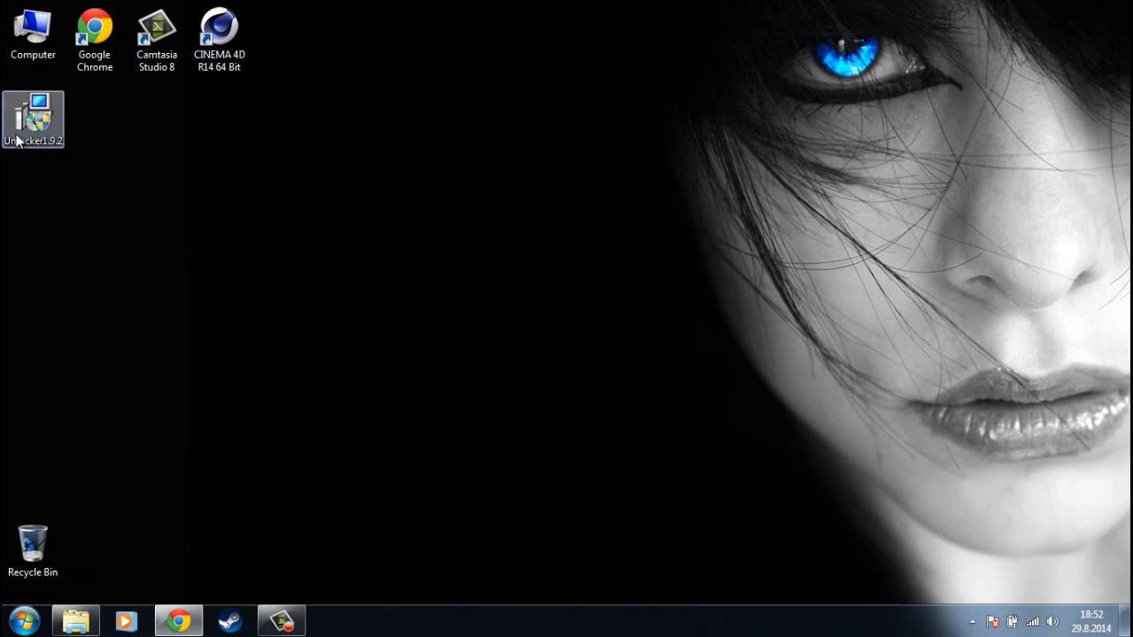
pyautogui.moveTo(33, 115); pyautogui.dragTo(159, 292)
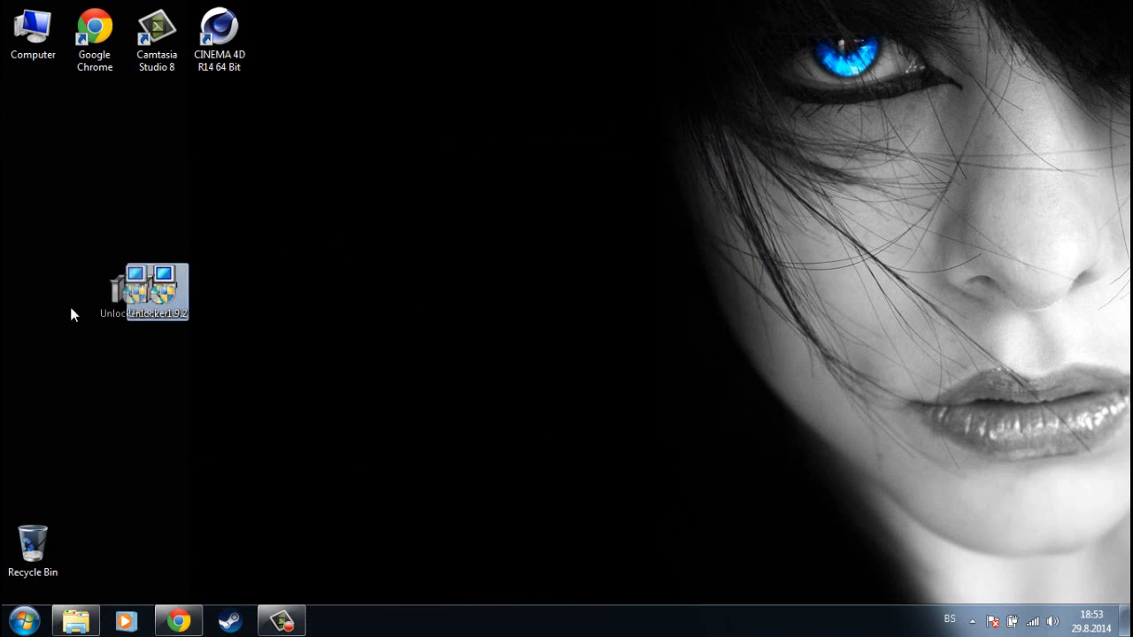
pyautogui.click(24, 618)
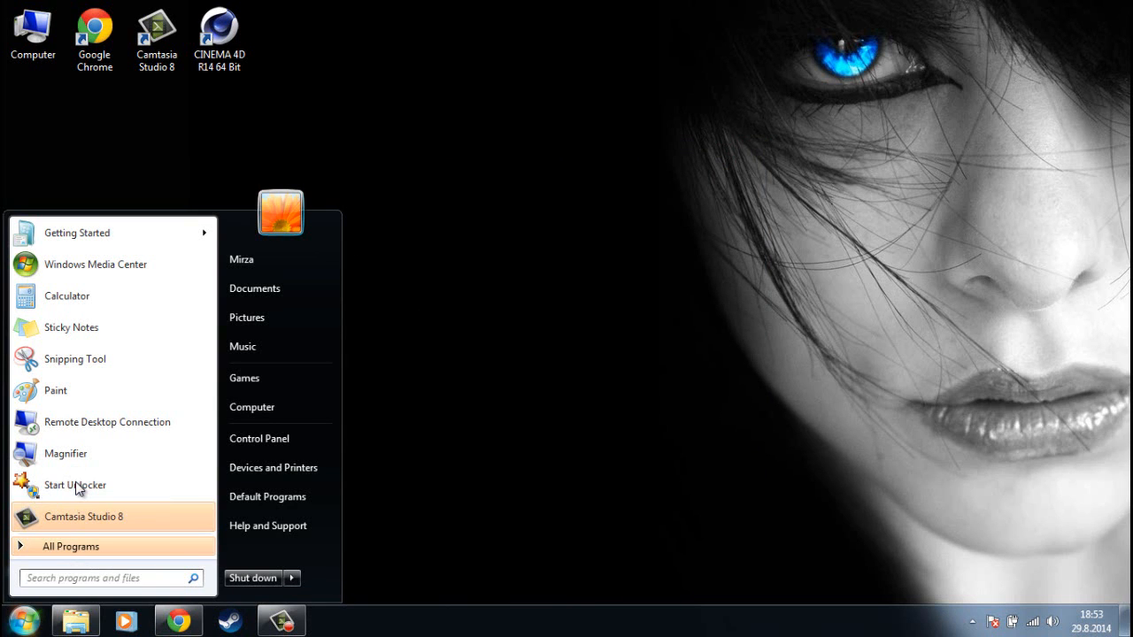
pyautogui.click(75, 485)
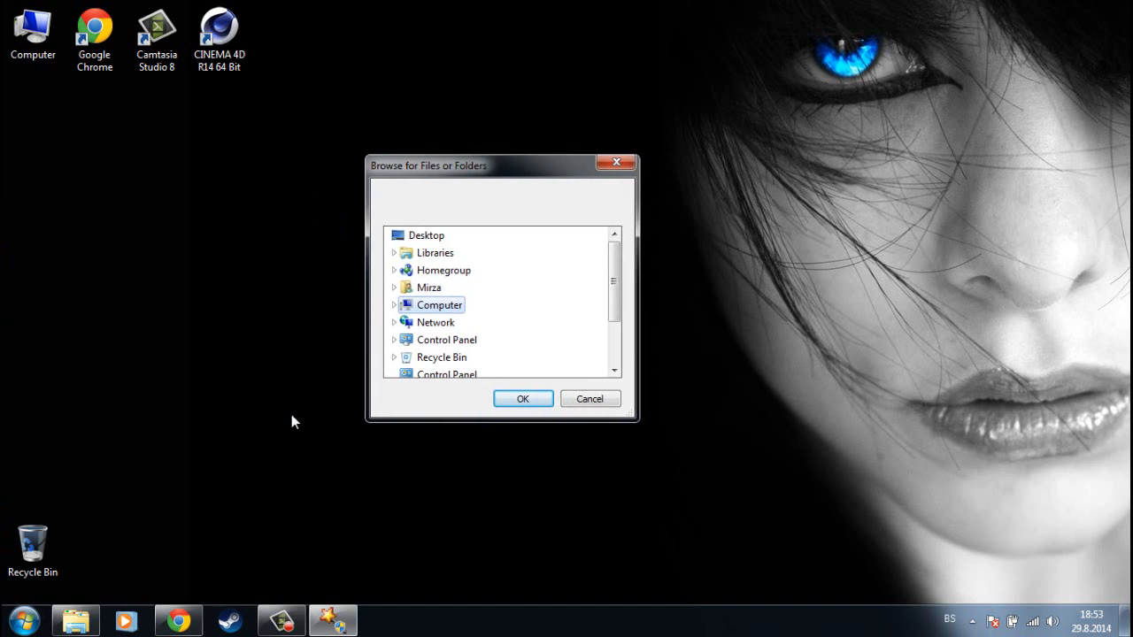
pyautogui.moveTo(428, 165); pyautogui.dragTo(514, 200)
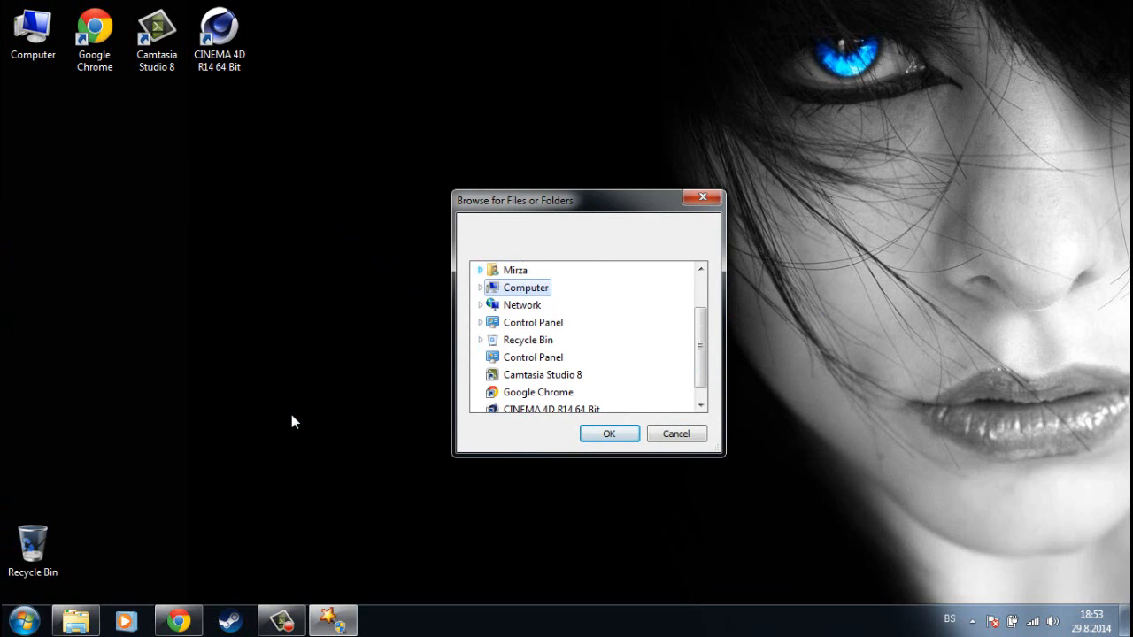
pyautogui.click(676, 434)
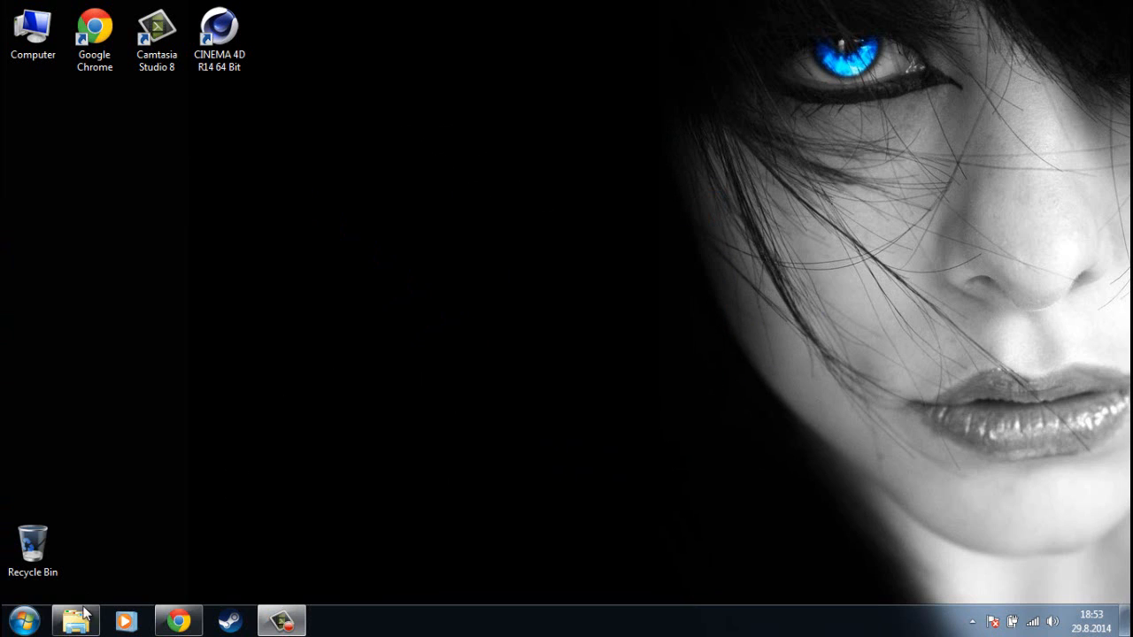
# Run Unlocker on the dd folder with the Delete action and acknowledge the Success message
pyautogui.click(75, 619)
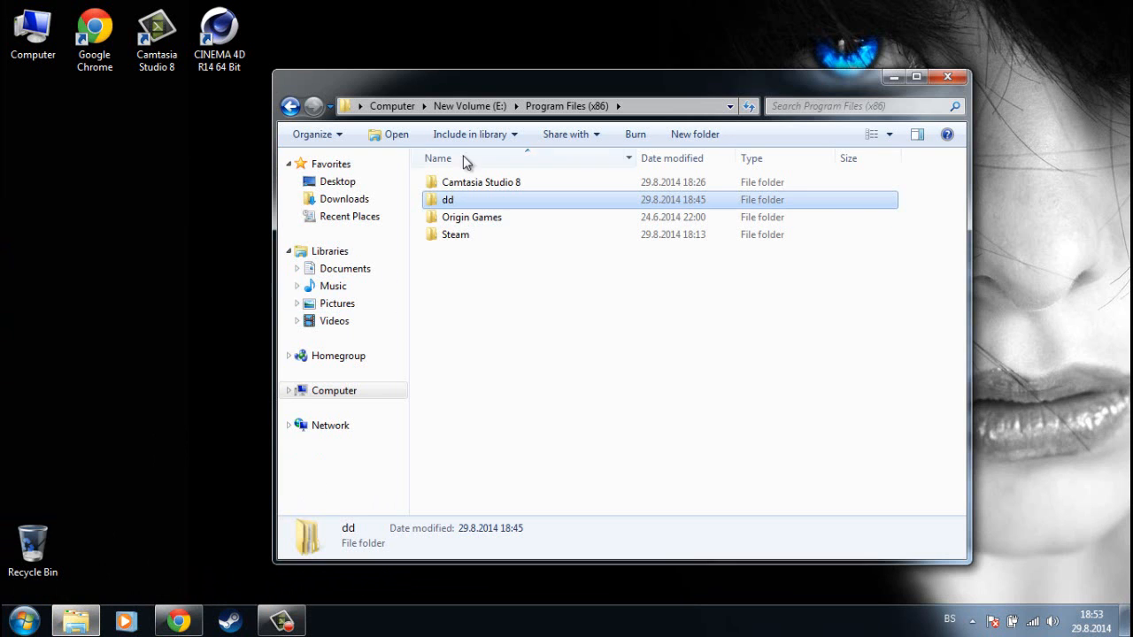
pyautogui.rightClick(460, 199)
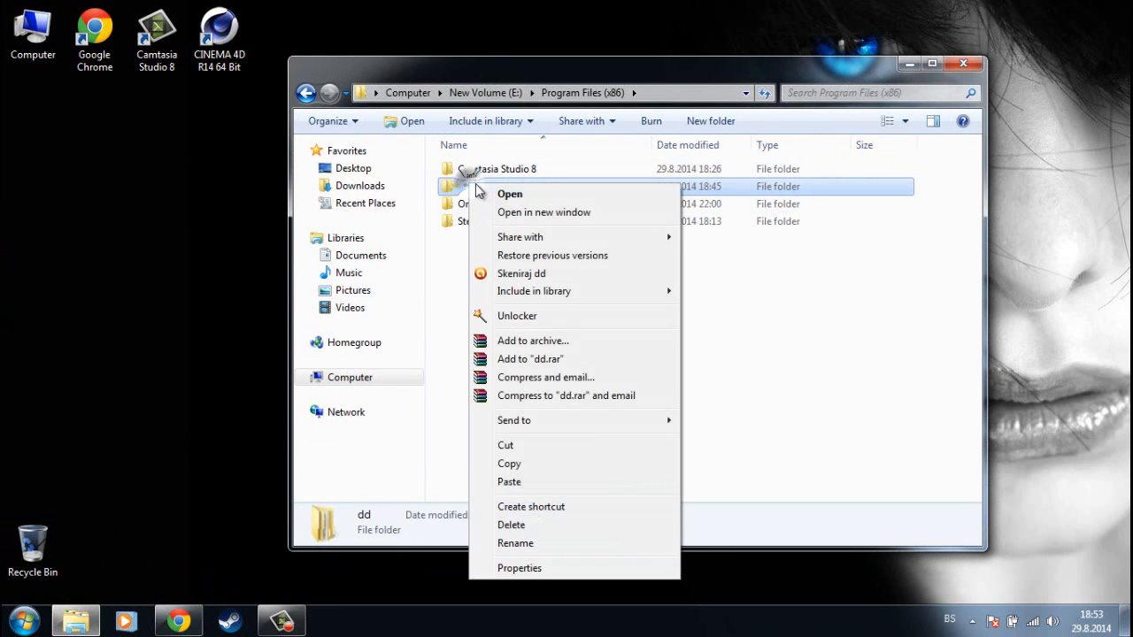
pyautogui.moveTo(517, 316)
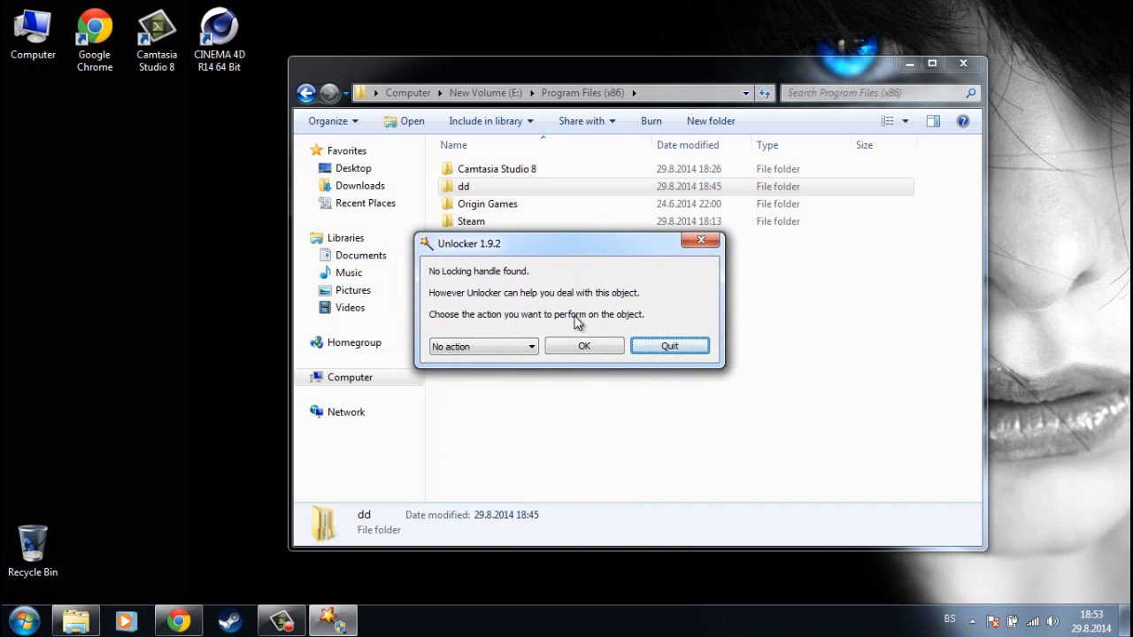
pyautogui.click(529, 346)
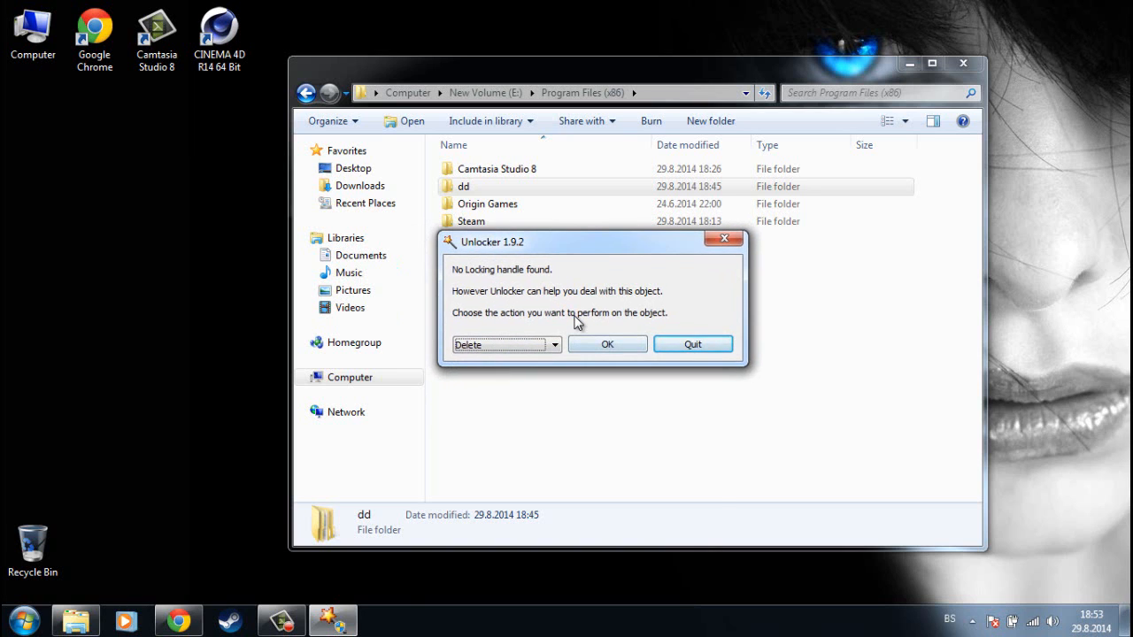
pyautogui.click(606, 343)
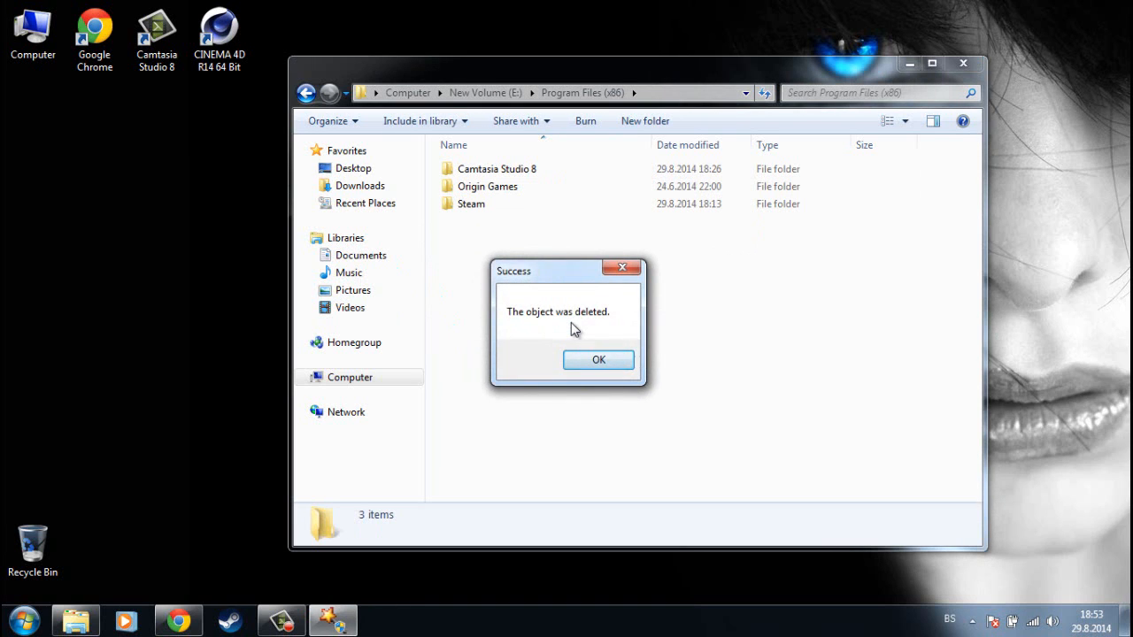
pyautogui.click(598, 360)
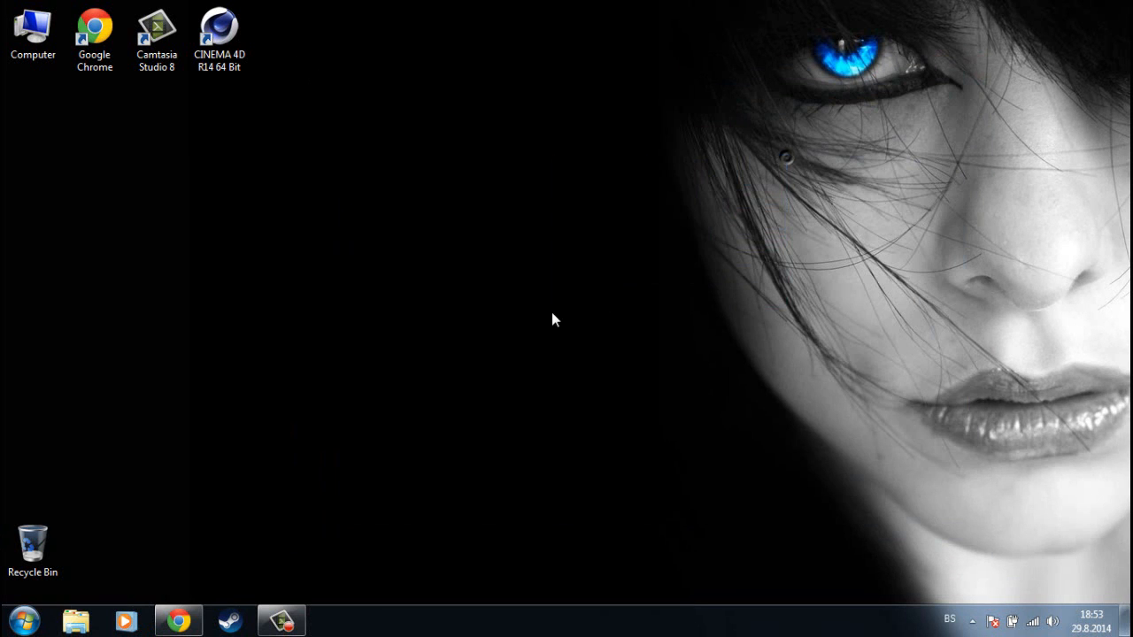
pyautogui.moveTo(484, 331)
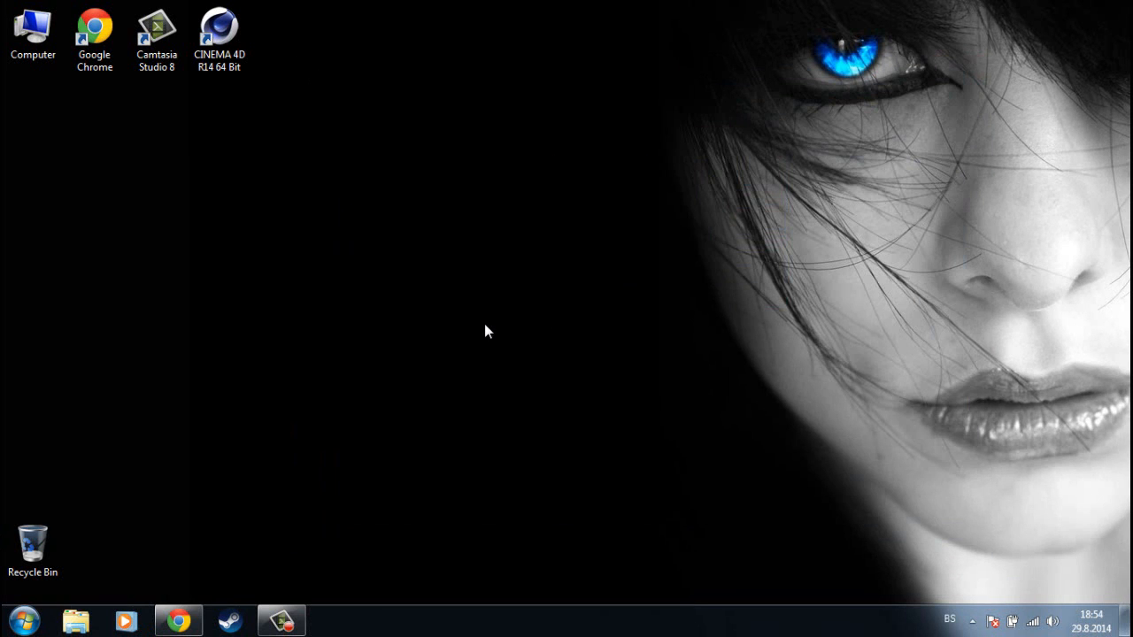
pyautogui.moveTo(492, 319)
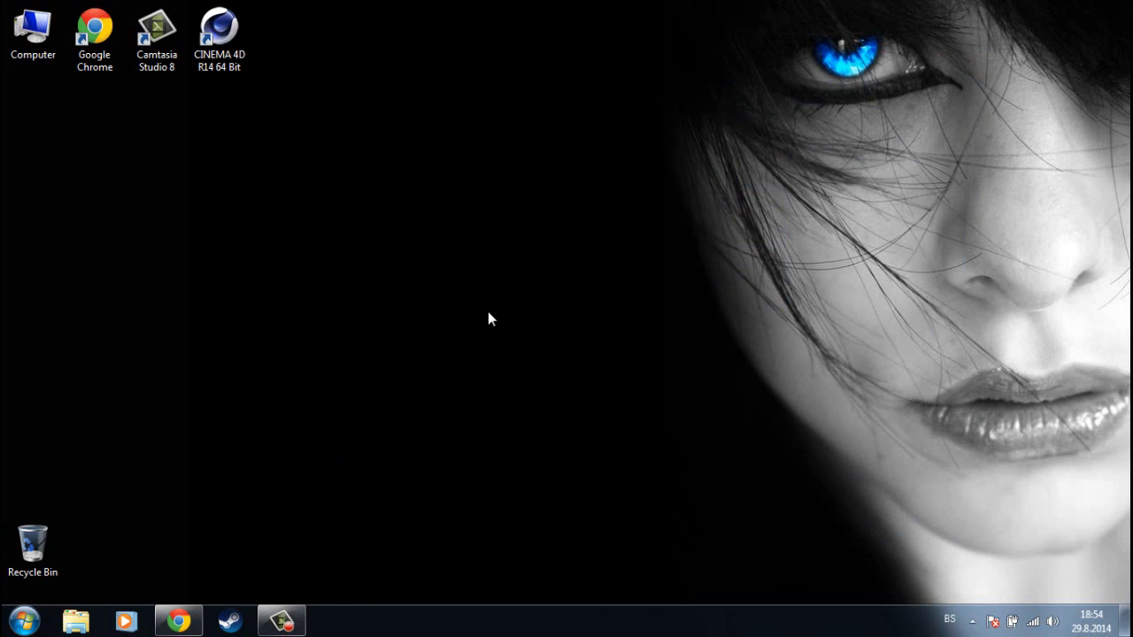
pyautogui.moveTo(495, 313)
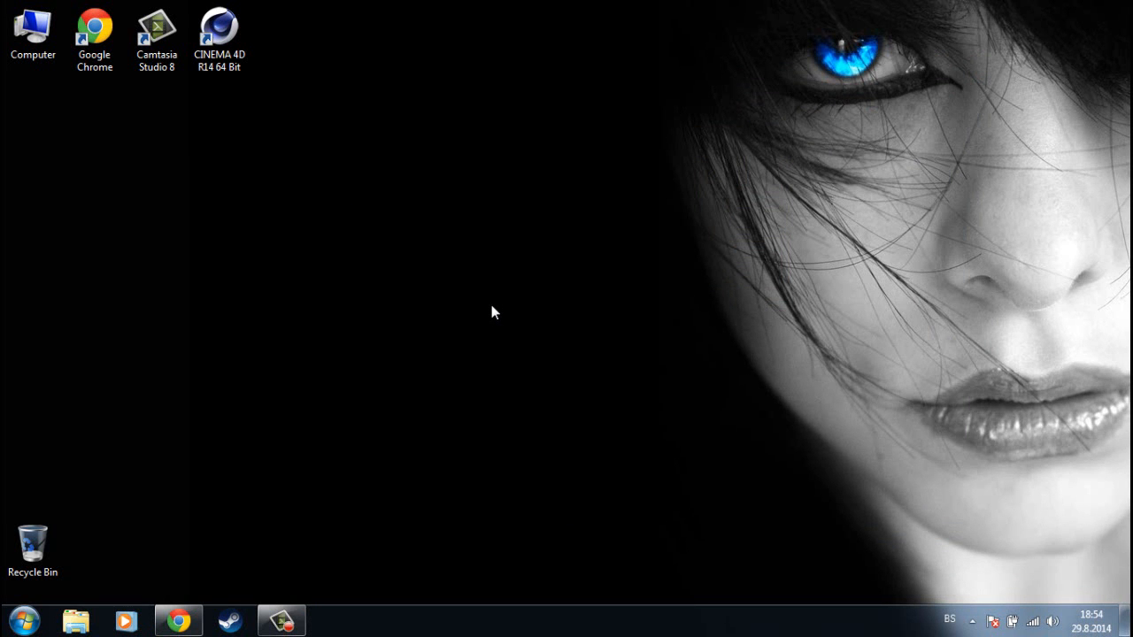